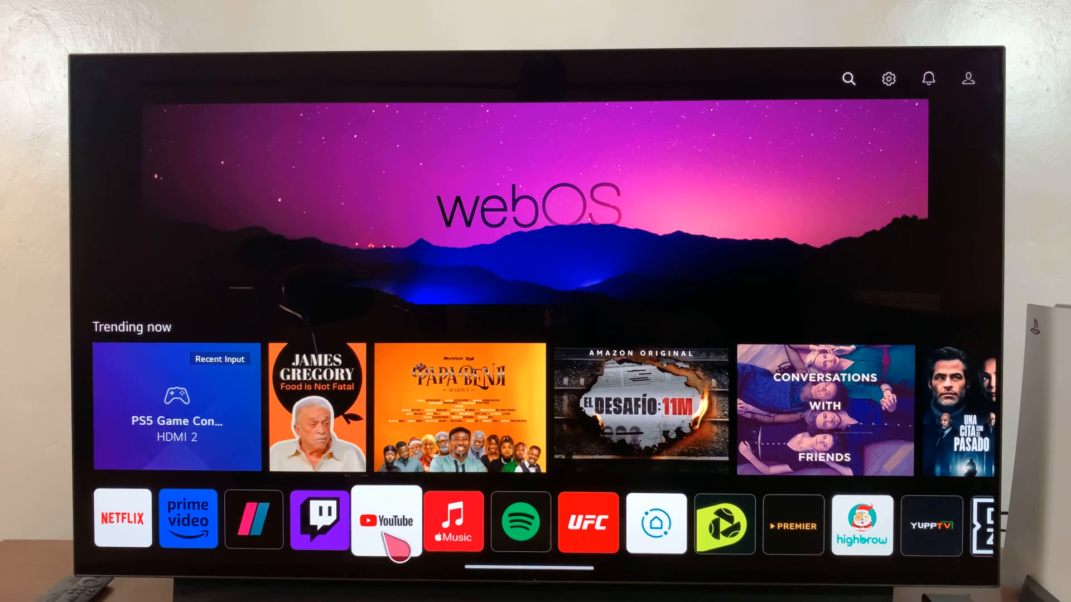
- Launch the YouTube app from the webOS home bar
{"action": "left_click", "coordinate": [386, 521]}
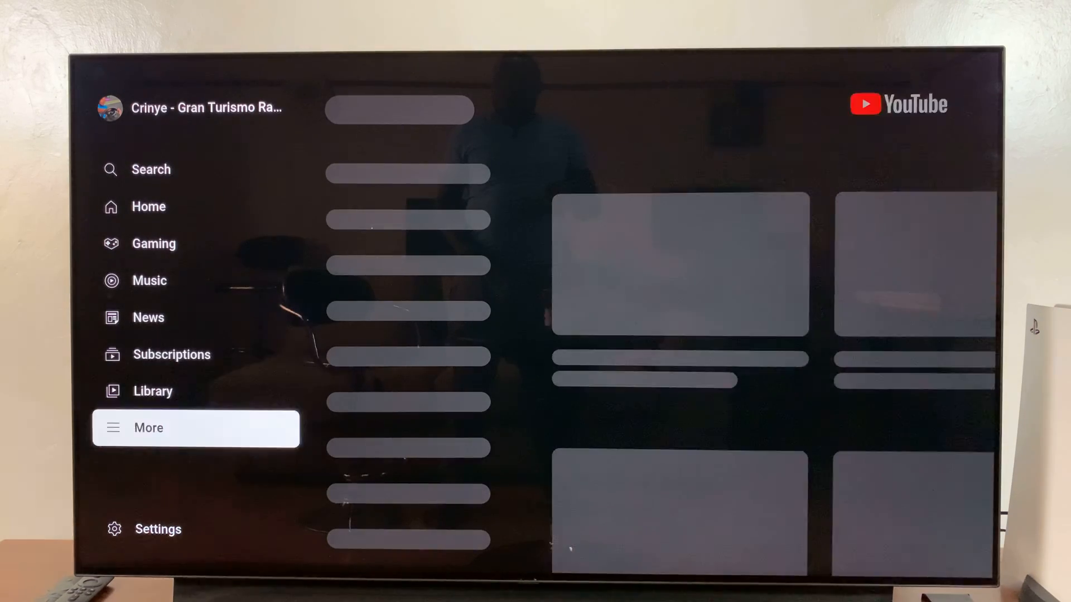
- Go to Settings and show the Restricted mode page, currently set to Off
{"action": "left_click", "coordinate": [148, 428]}
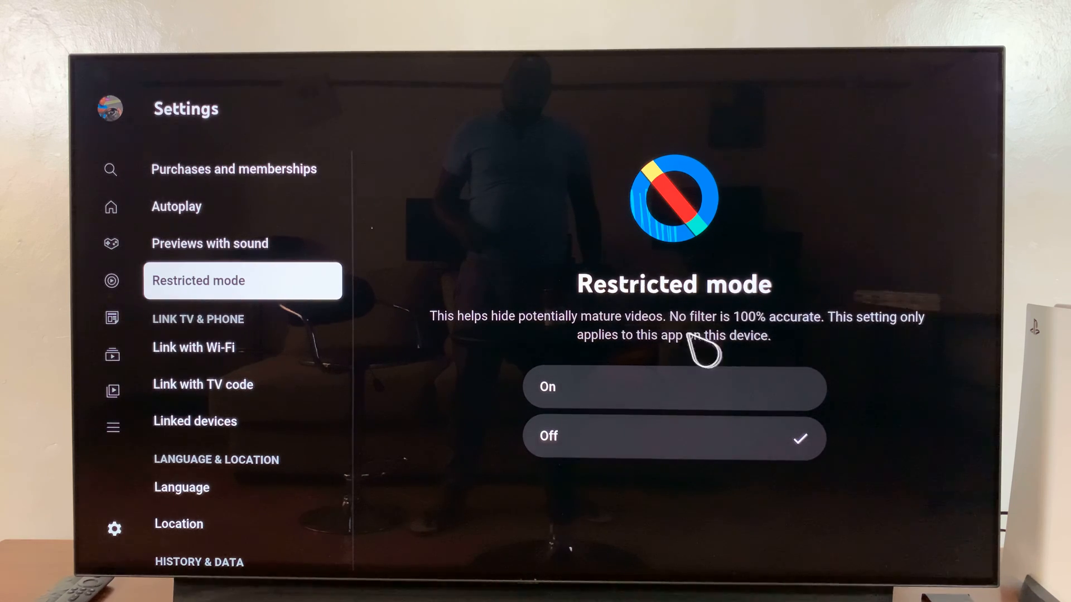
{"action": "mouse_move", "coordinate": [768, 413]}
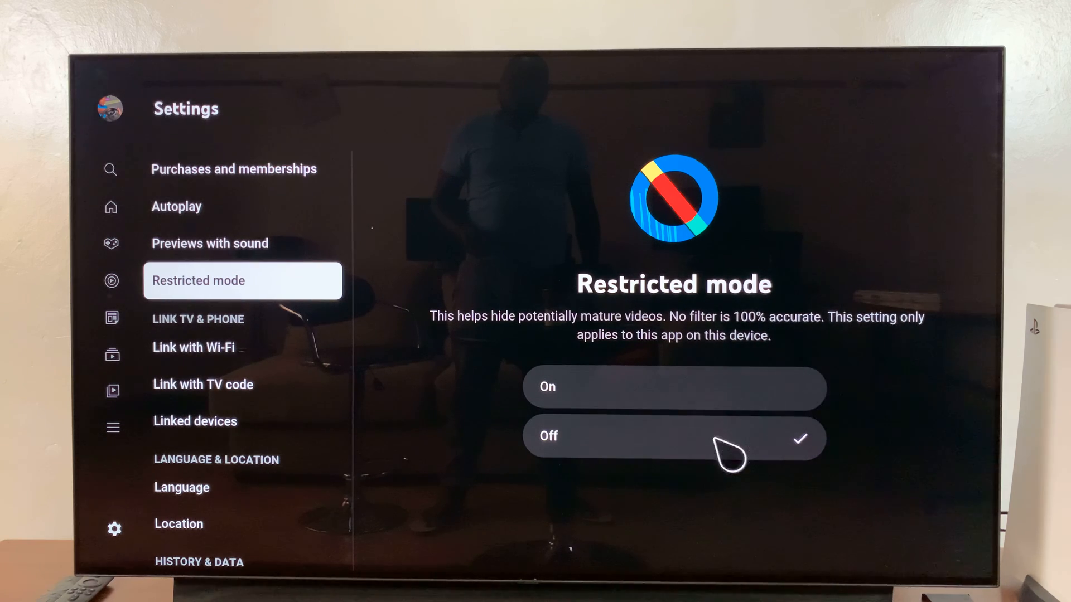
{"action": "mouse_move", "coordinate": [725, 388]}
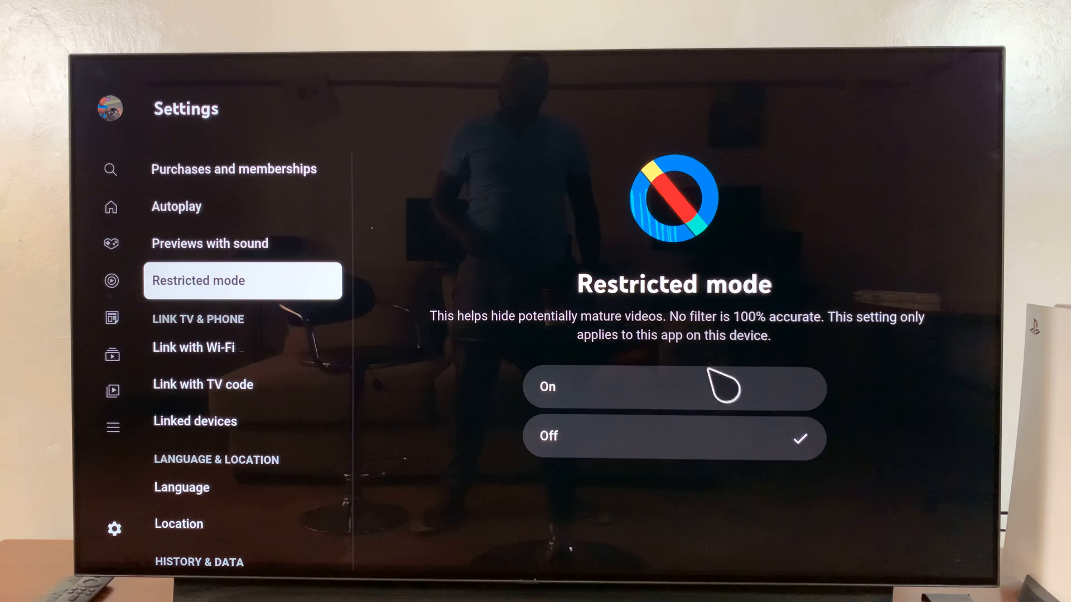
- Set Restricted mode to On so mature videos are hidden
{"action": "left_click", "coordinate": [673, 387]}
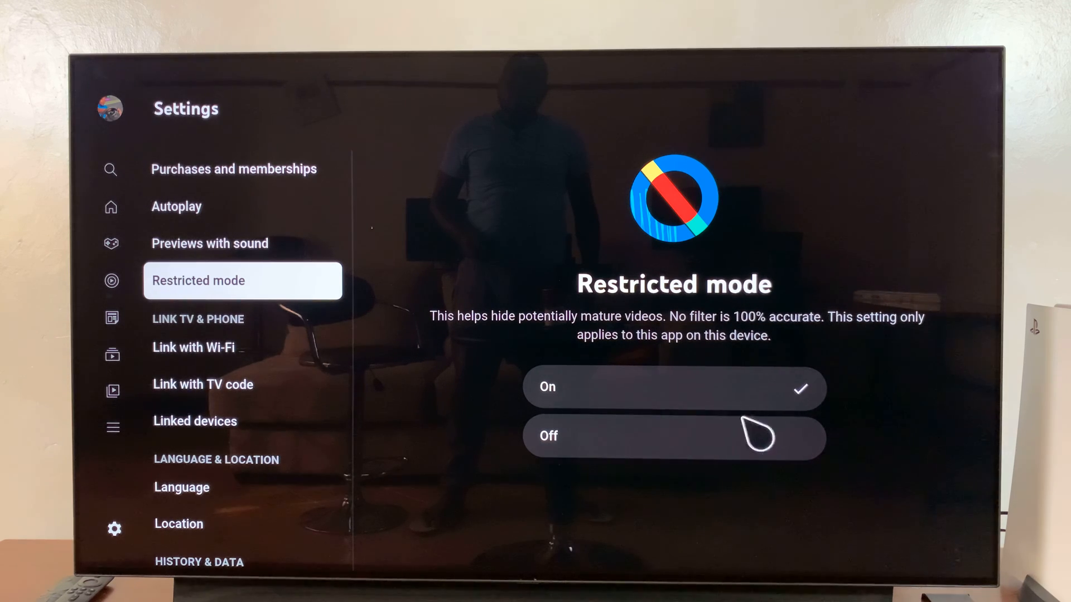
{"action": "mouse_move", "coordinate": [546, 403]}
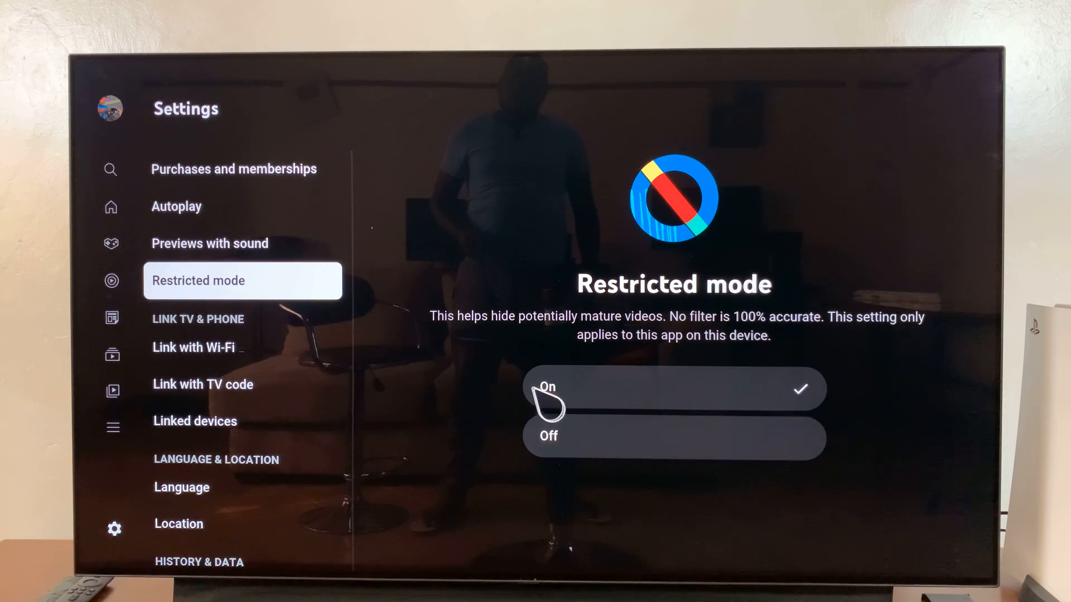
{"action": "mouse_move", "coordinate": [611, 311]}
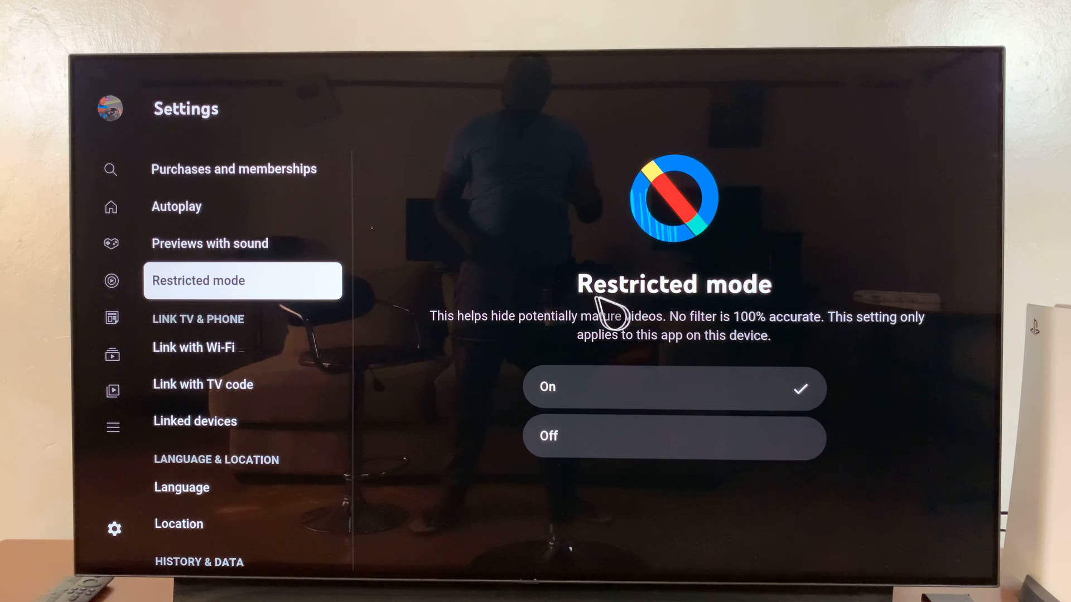
{"action": "mouse_move", "coordinate": [939, 412]}
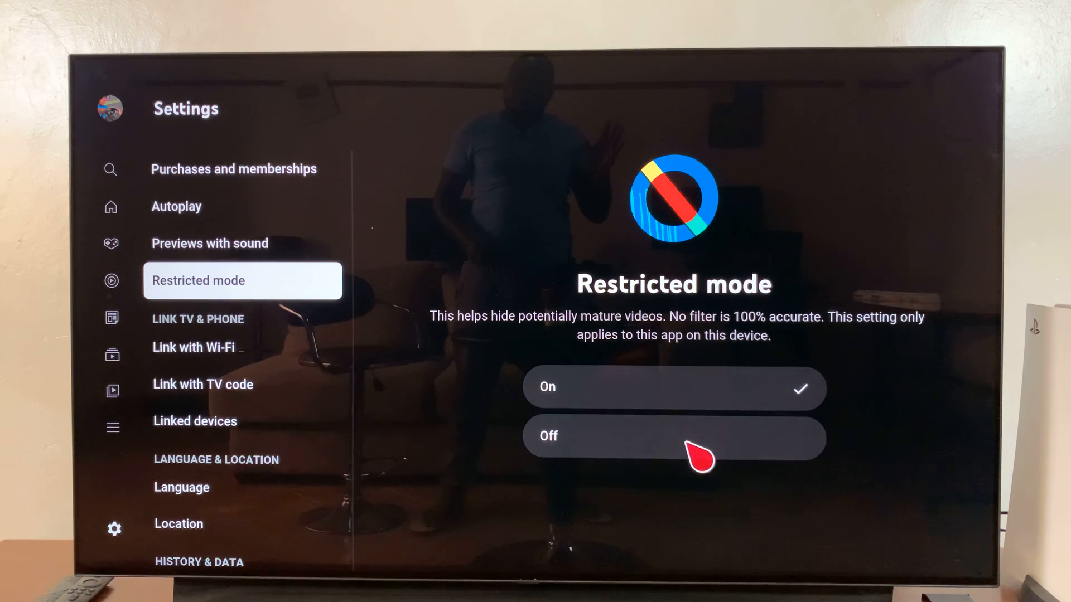
- Set Restricted mode back to Off
{"action": "left_click", "coordinate": [673, 436]}
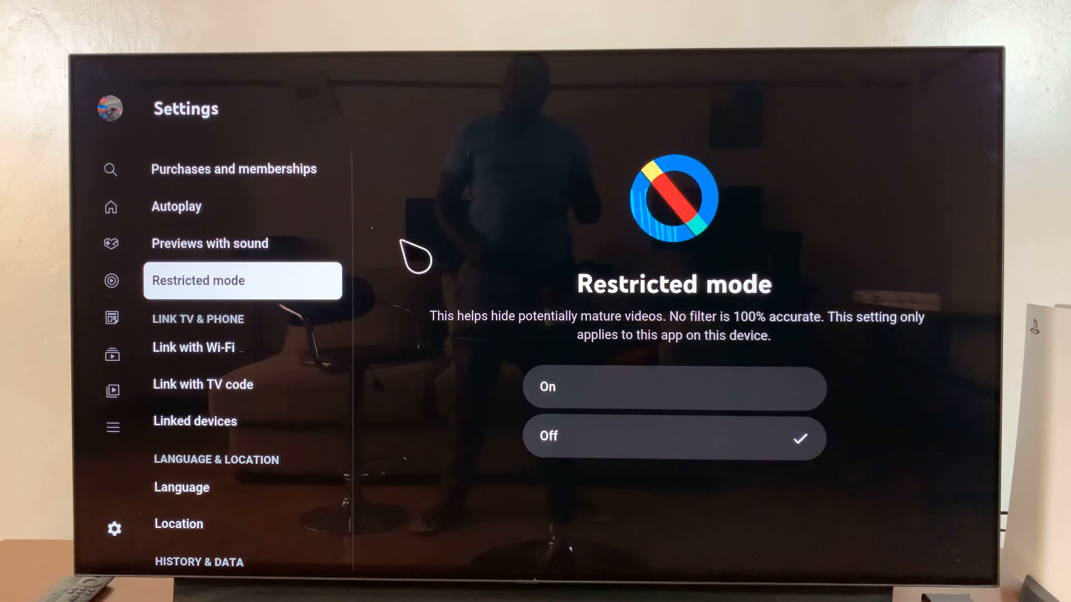
{"action": "mouse_move", "coordinate": [447, 190]}
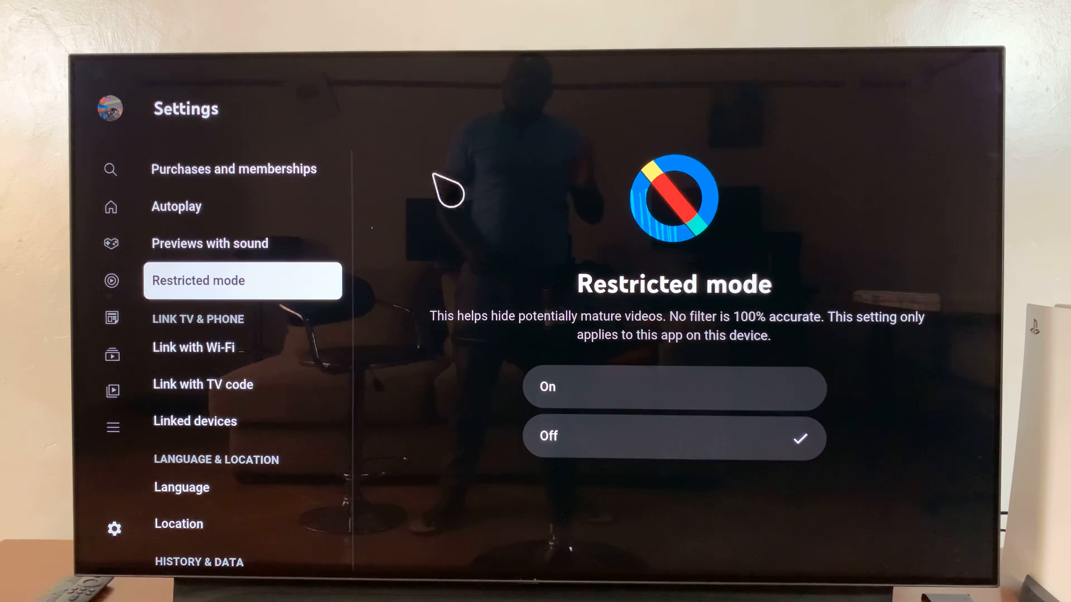